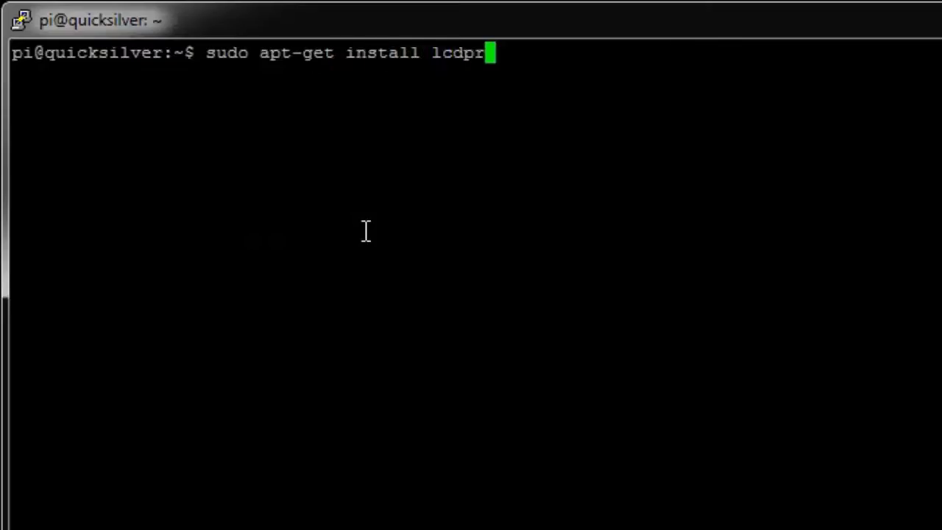
# Install the lcdproc package and its extra drivers with sudo apt-get install lcdproc
pyautogui.press('Return')
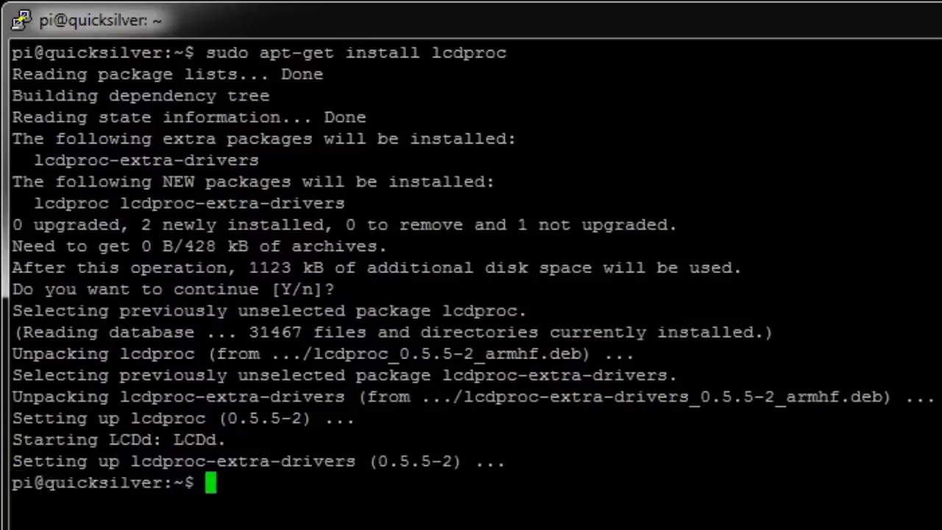
pyautogui.write('ls -la')
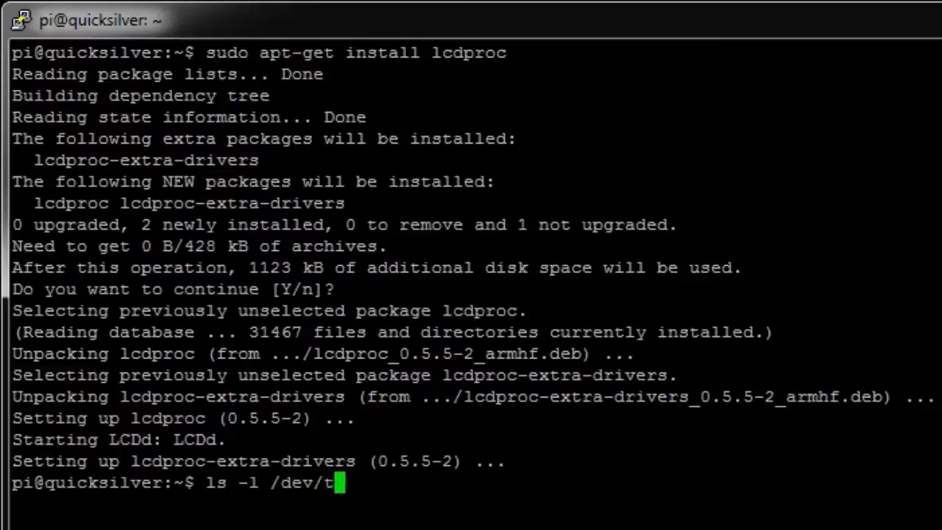
# List the /dev/ttyACM* devices and copy the /dev/ttyACM0 path from the output
pyautogui.write('tyAC')
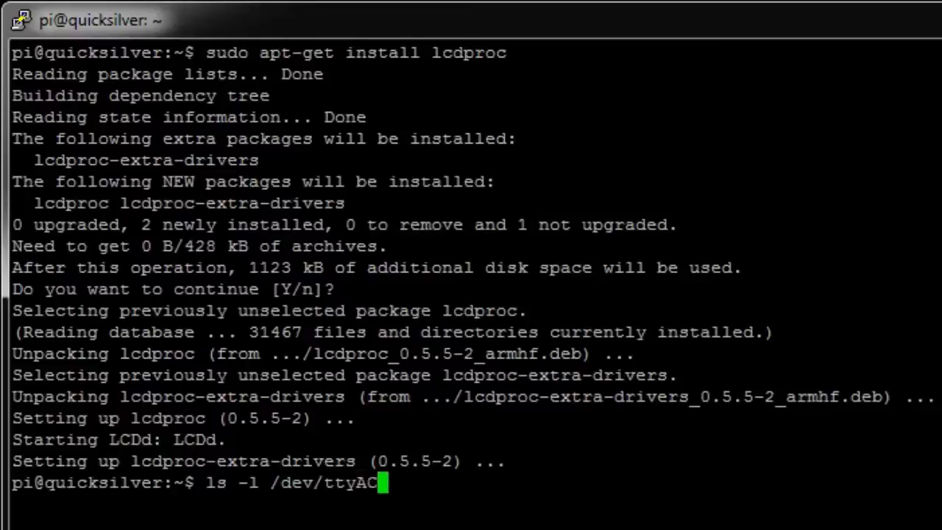
pyautogui.press('Return')
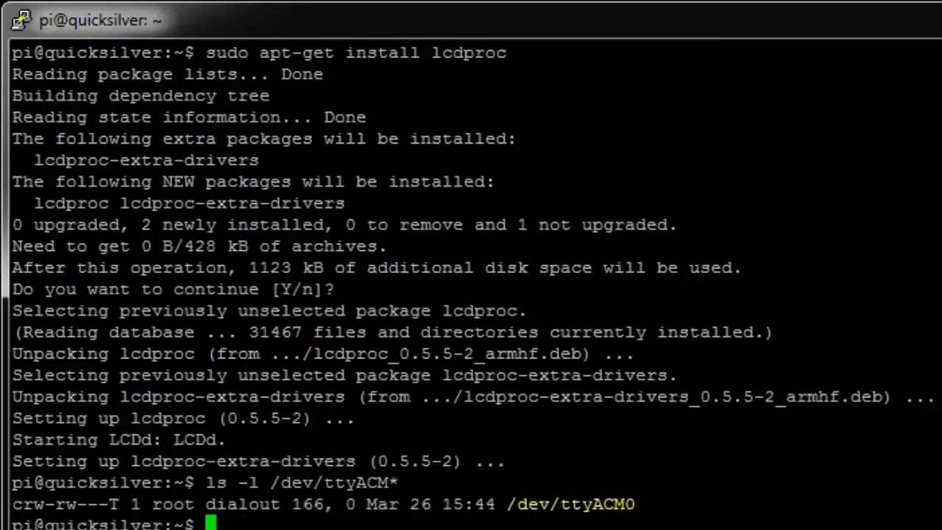
pyautogui.moveTo(676, 504)
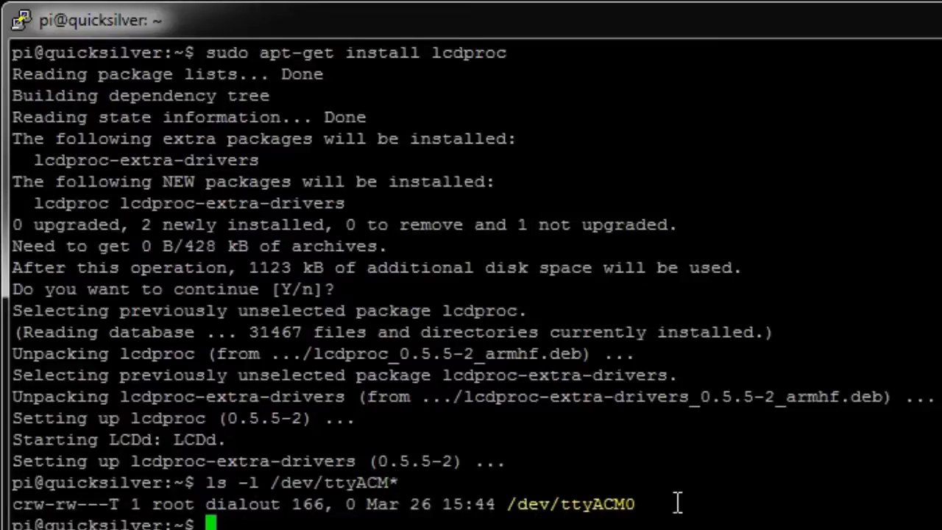
pyautogui.doubleClick(574, 503)
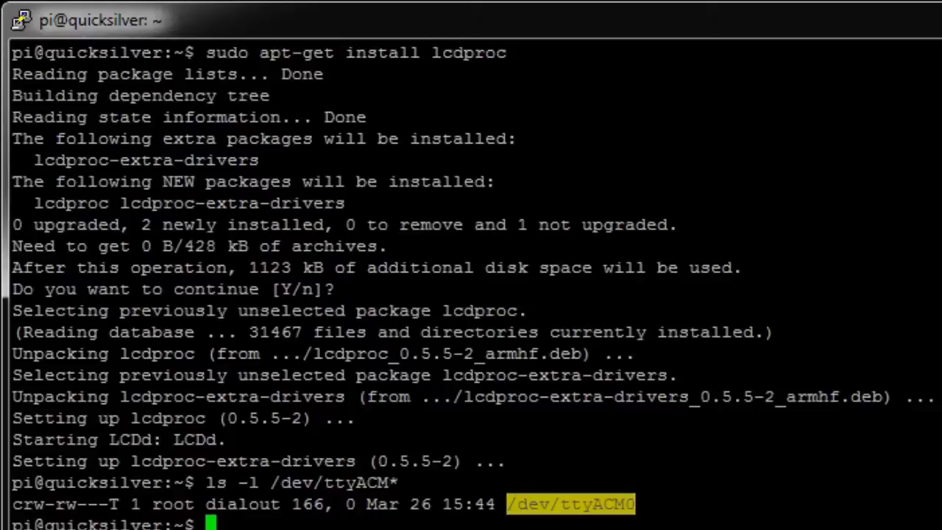
pyautogui.write('sudo pico /etc/LCD')
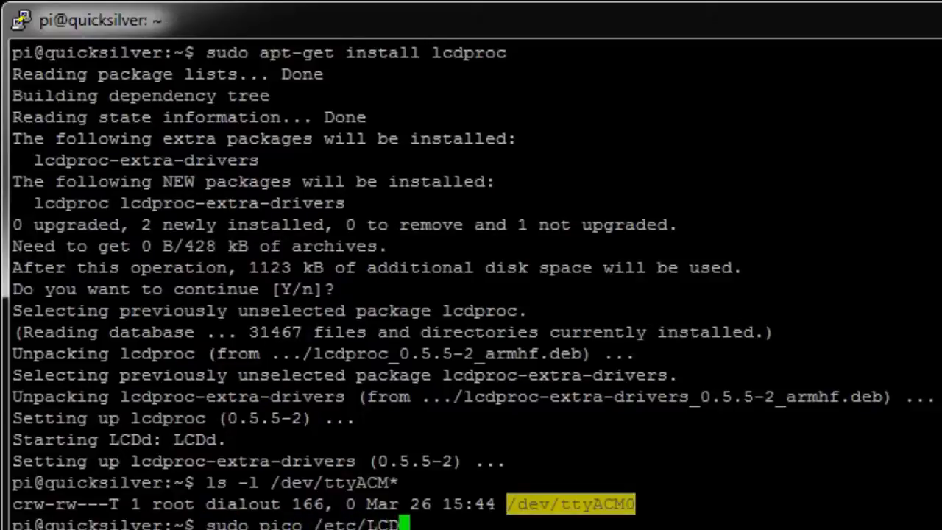
# Open /etc/LCDd.conf with sudo pico and change Driver=curses to Driver=CFontzPacket
pyautogui.press('Return')
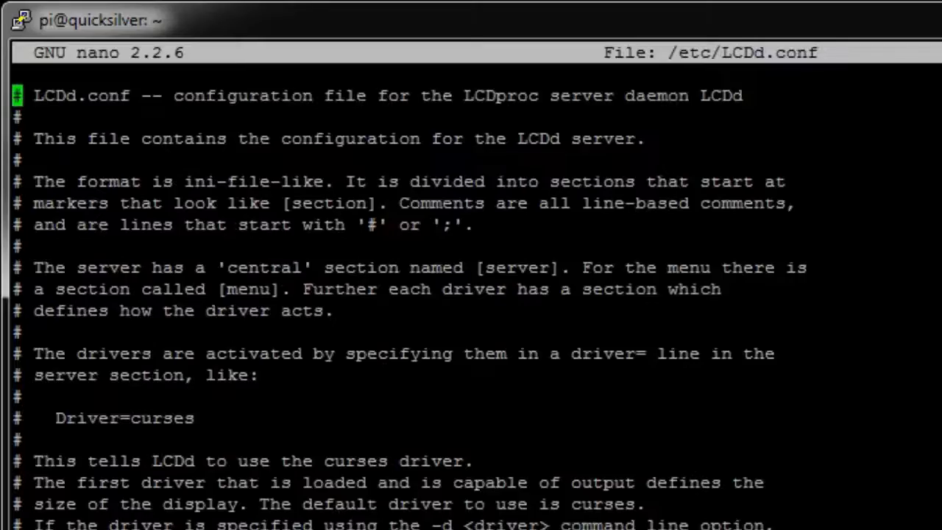
pyautogui.scroll(-3)
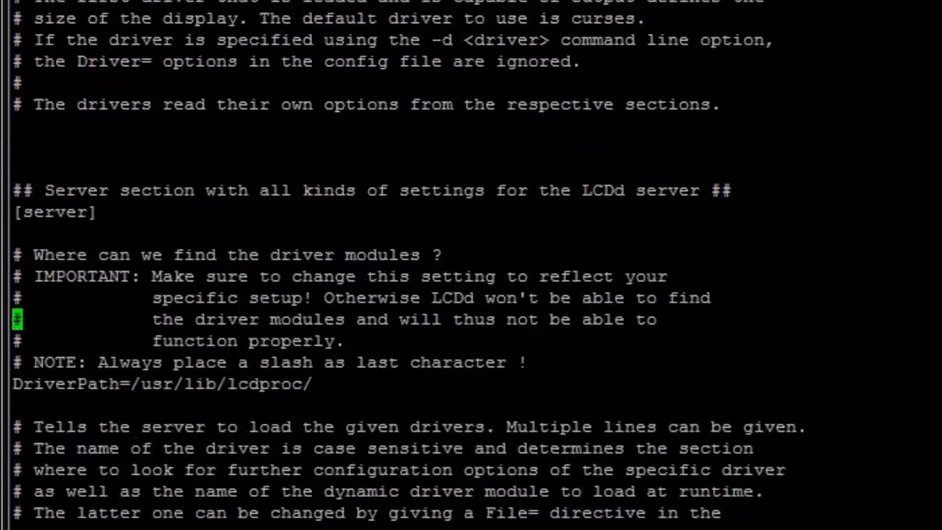
pyautogui.scroll(-3)
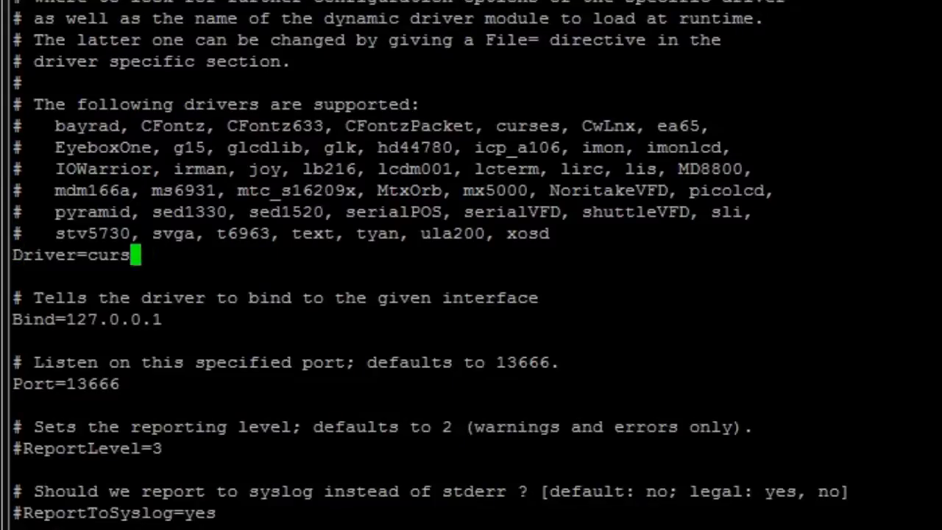
pyautogui.press('BackSpace')
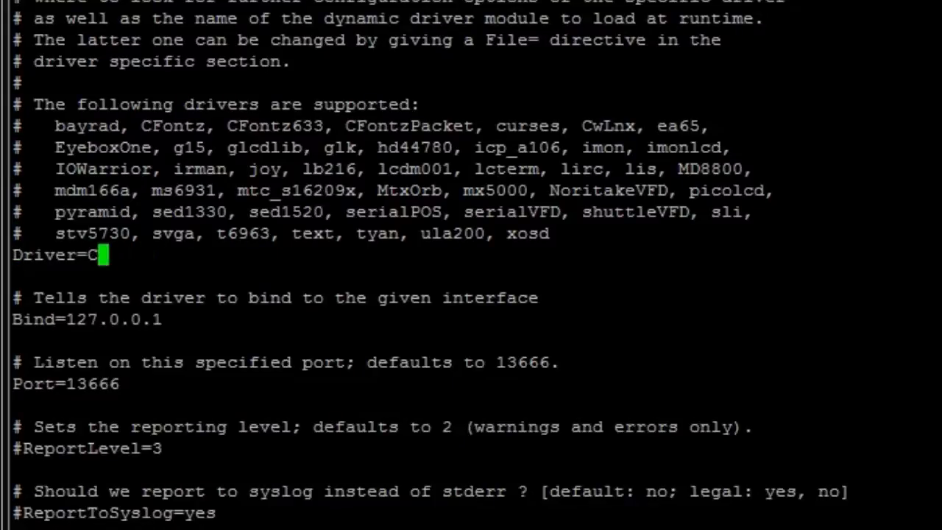
pyautogui.write('FontzPa')
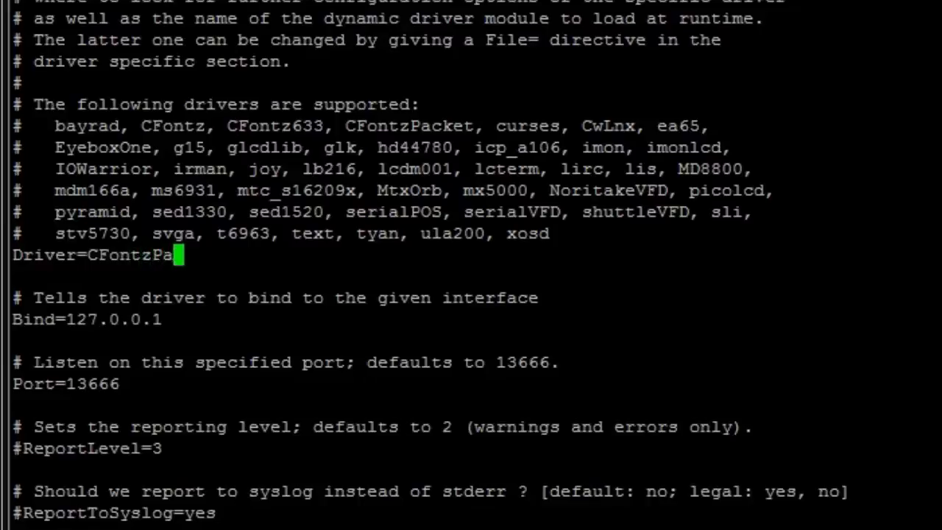
pyautogui.write('cket')
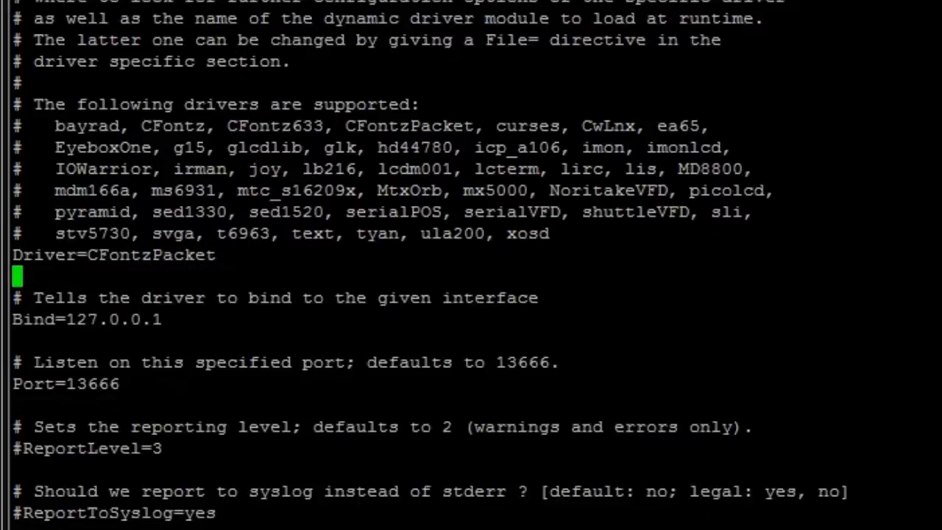
# In the [CFontzPacket] section, change Device=/dev/ttyUSB0 to Device=/dev/ttyACM0
pyautogui.scroll(-3)
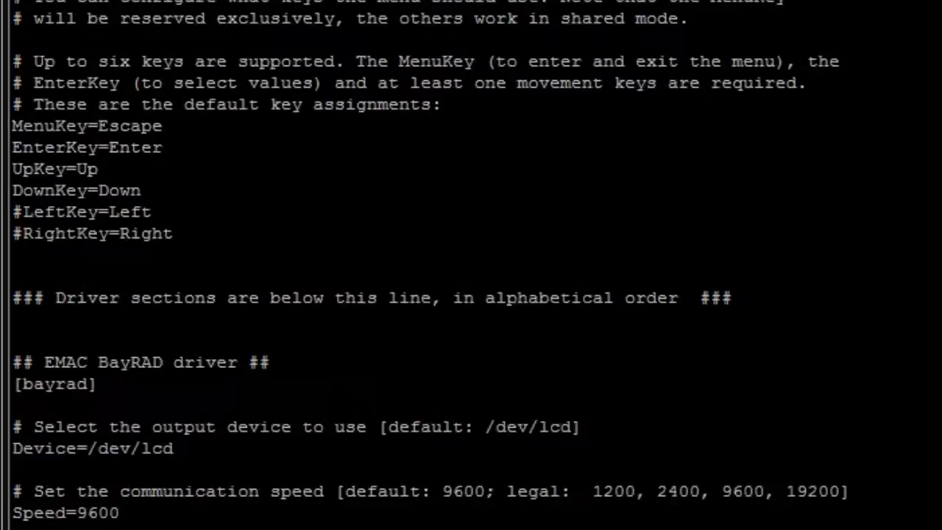
pyautogui.scroll(-3)
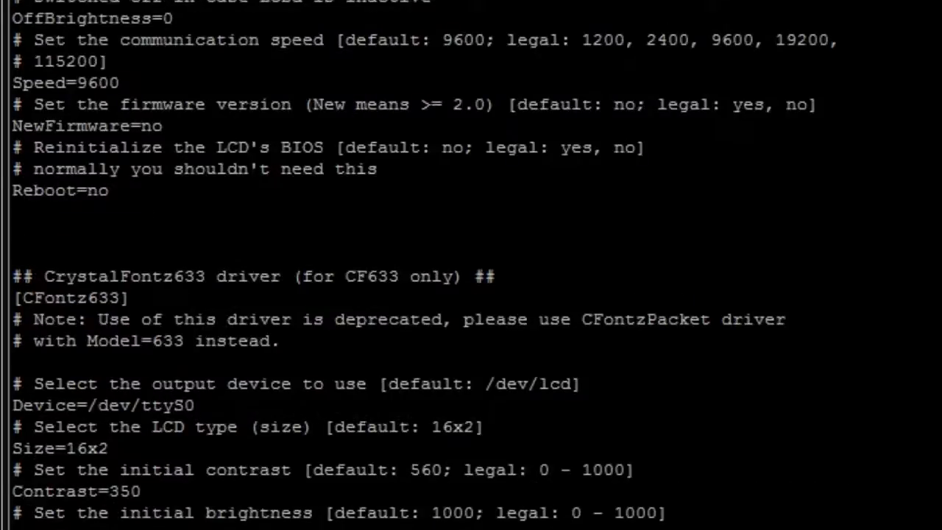
pyautogui.scroll(-3)
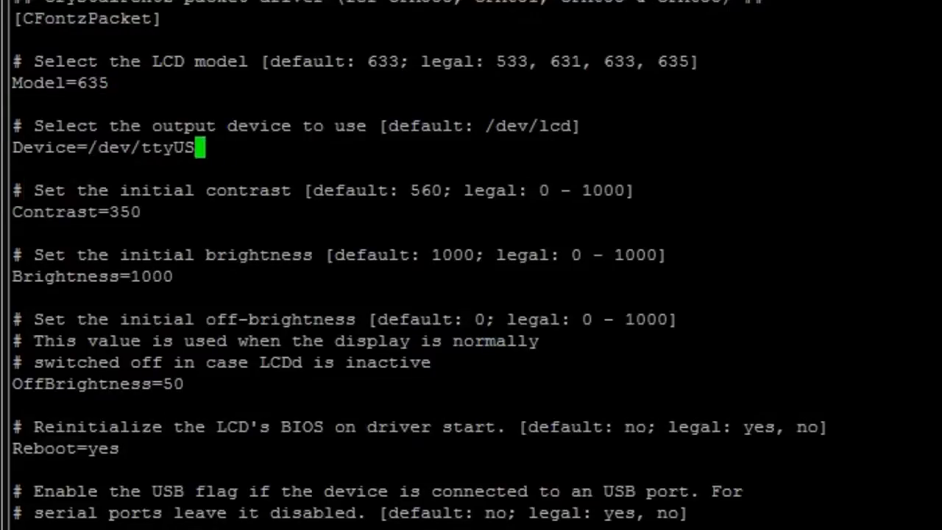
pyautogui.write('ACM0')
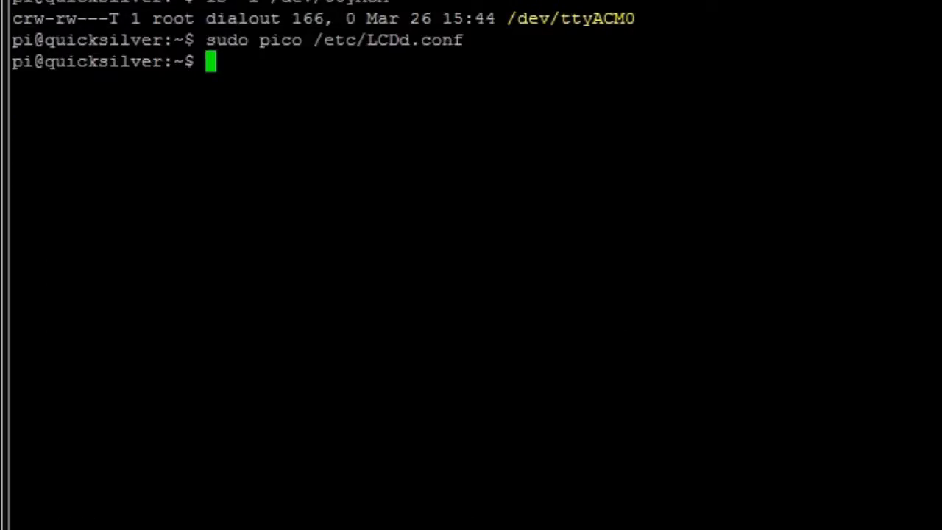
# Restart the LCD daemon with sudo service LCDd restart
pyautogui.write('sudo service L')
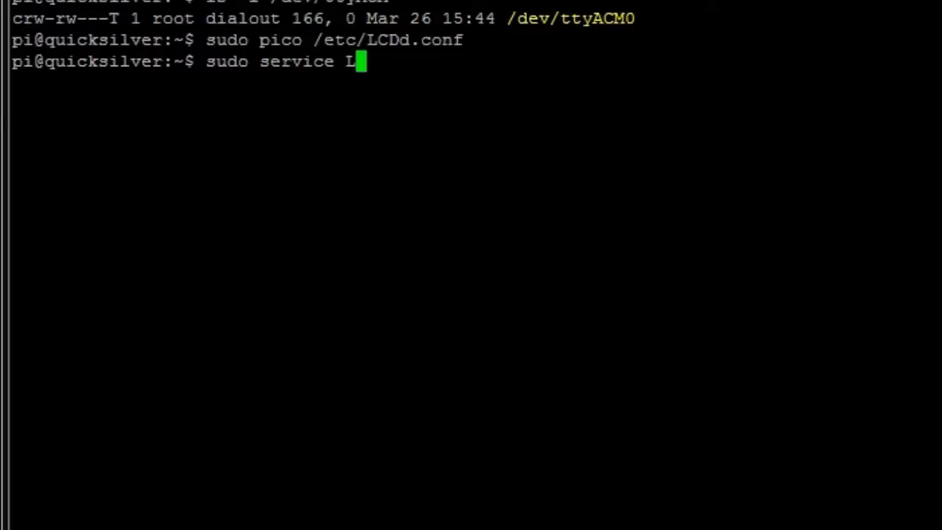
pyautogui.write('CDd resta')
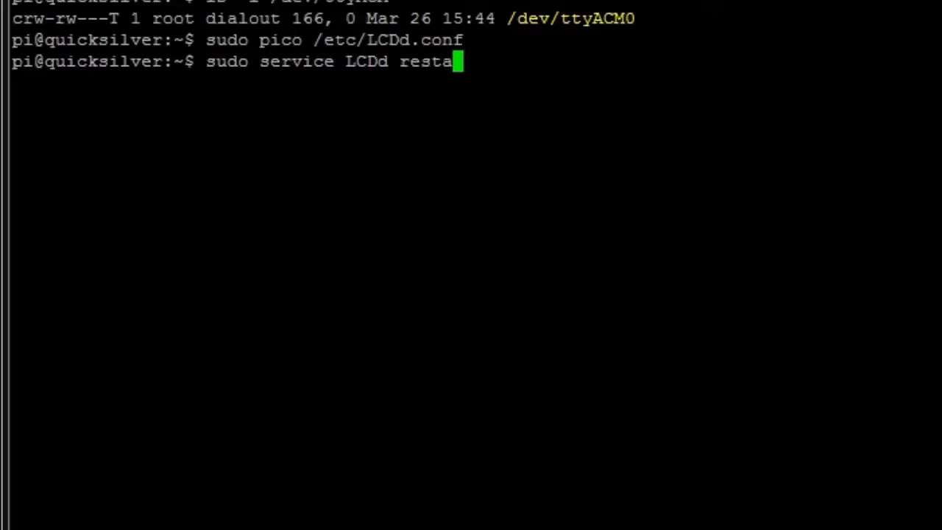
pyautogui.press('Return')
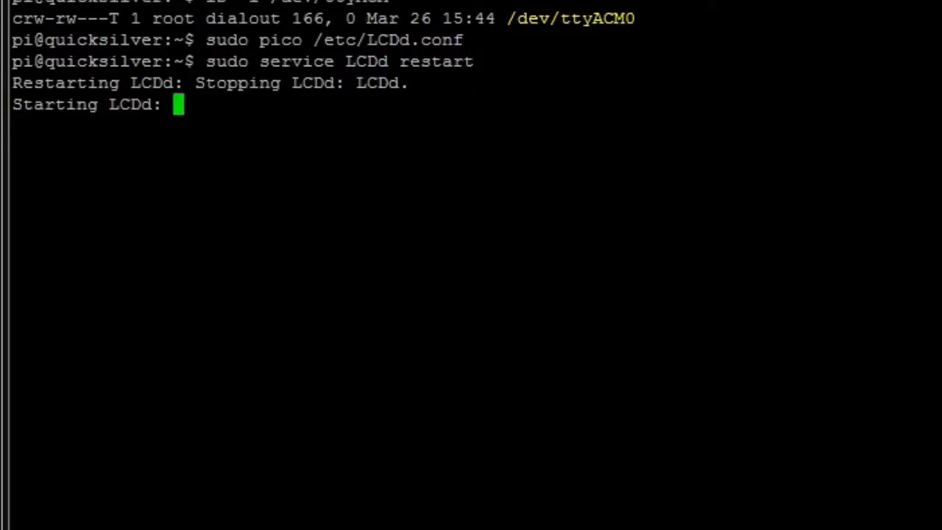